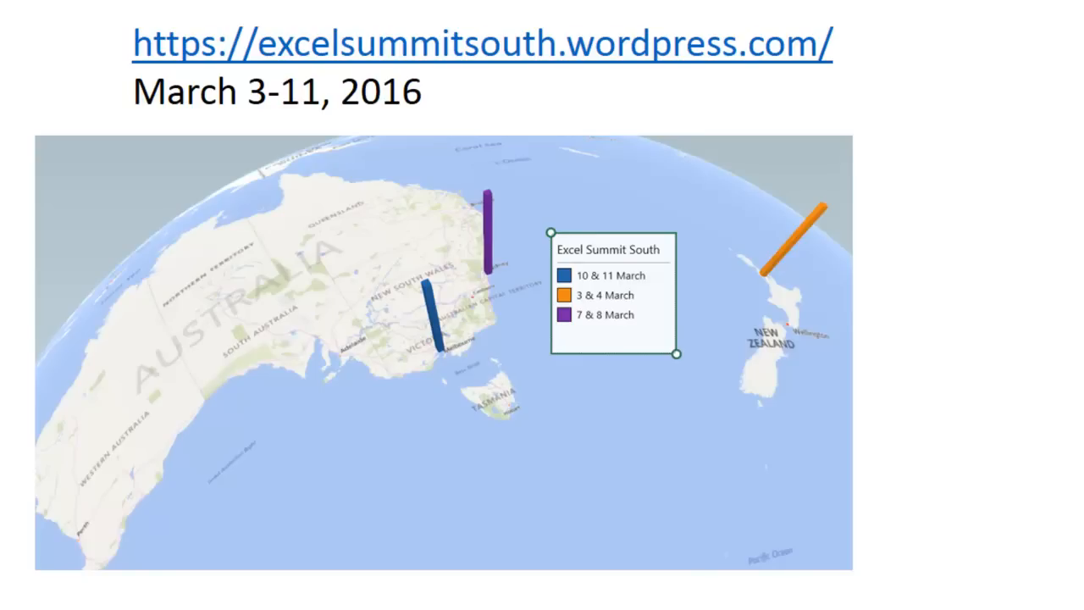
mouse_move(985, 154)
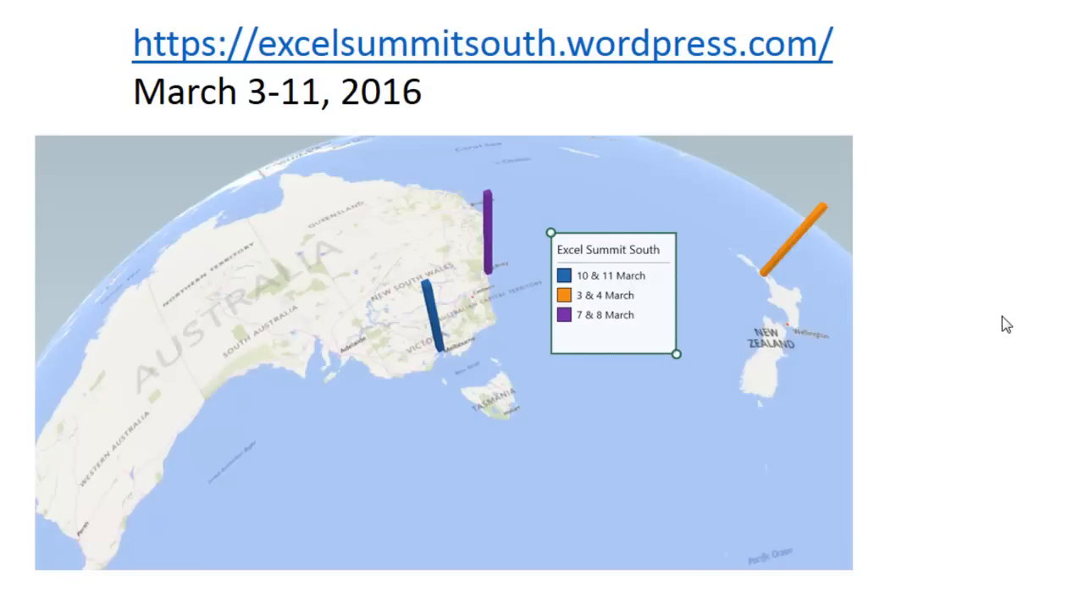
mouse_move(993, 349)
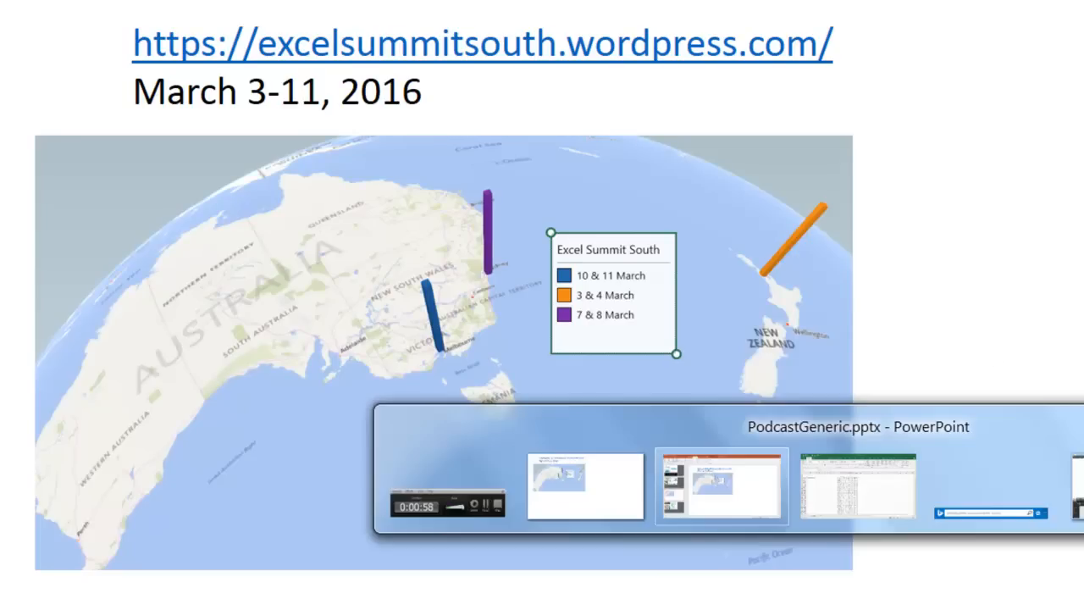
- Insert a blank column B ahead of the Total Jan:Dec heading in Podcast1971
click(864, 487)
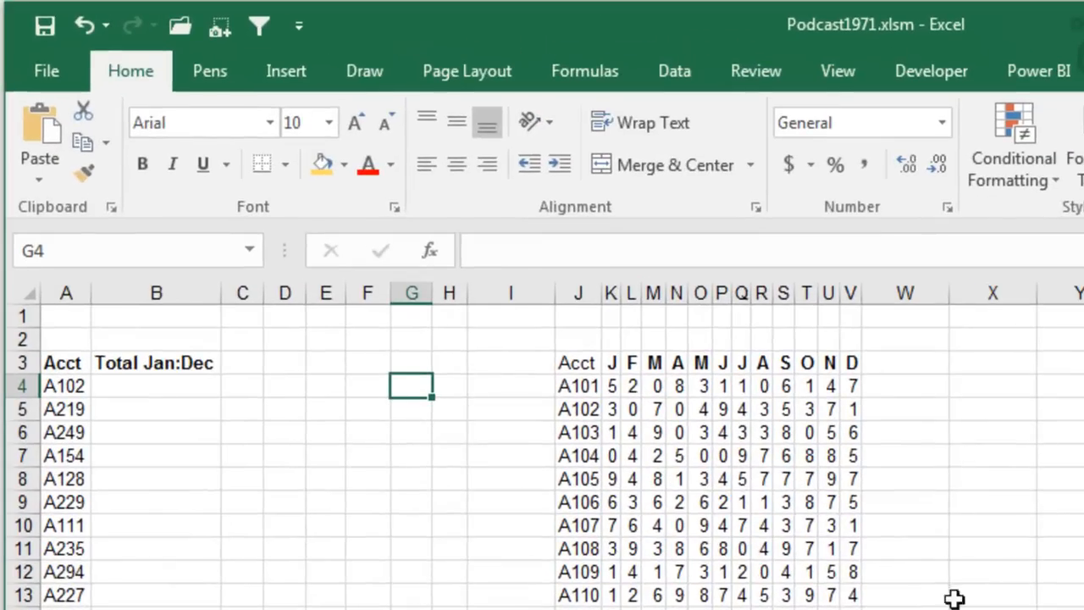
click(155, 386)
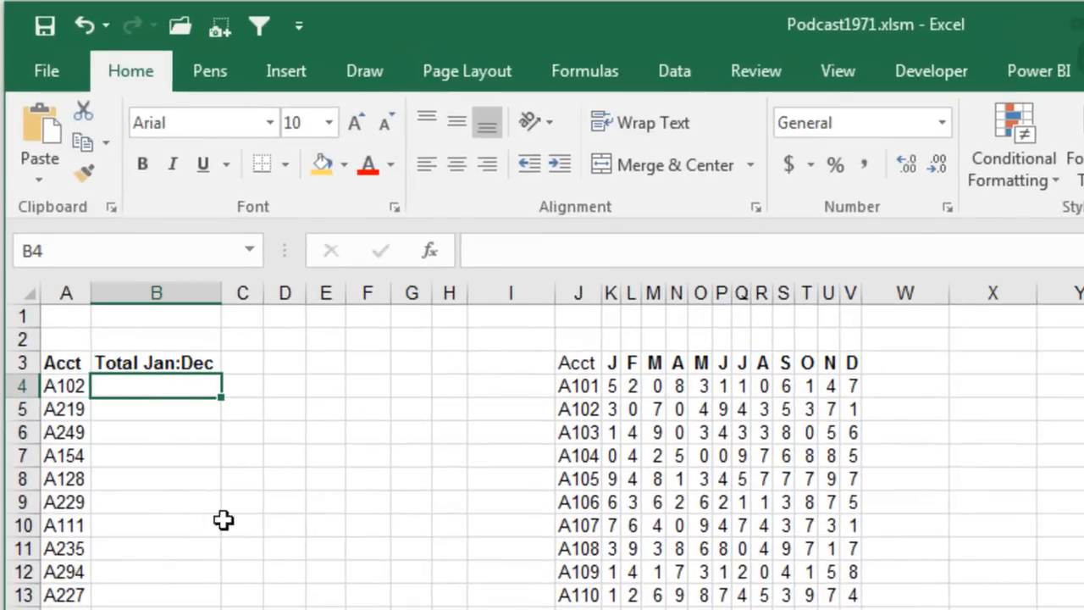
mouse_move(666, 410)
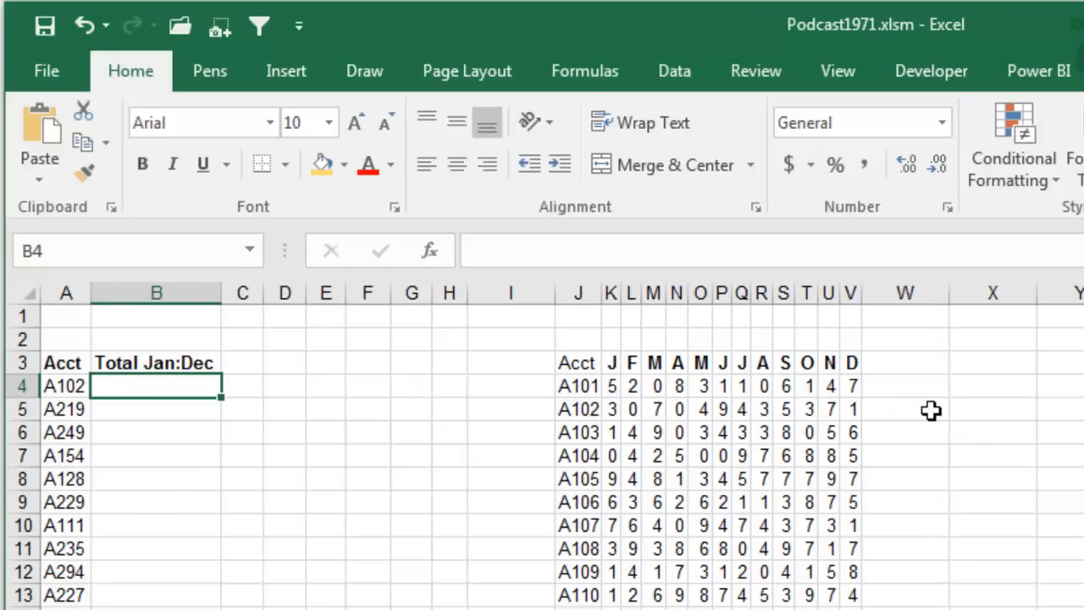
mouse_move(650, 432)
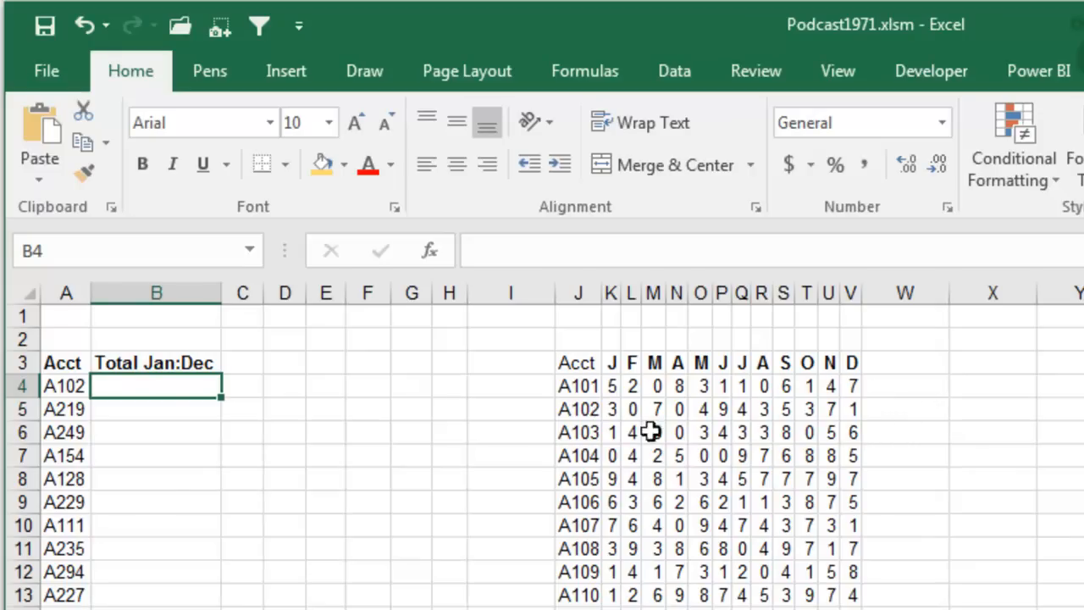
click(156, 362)
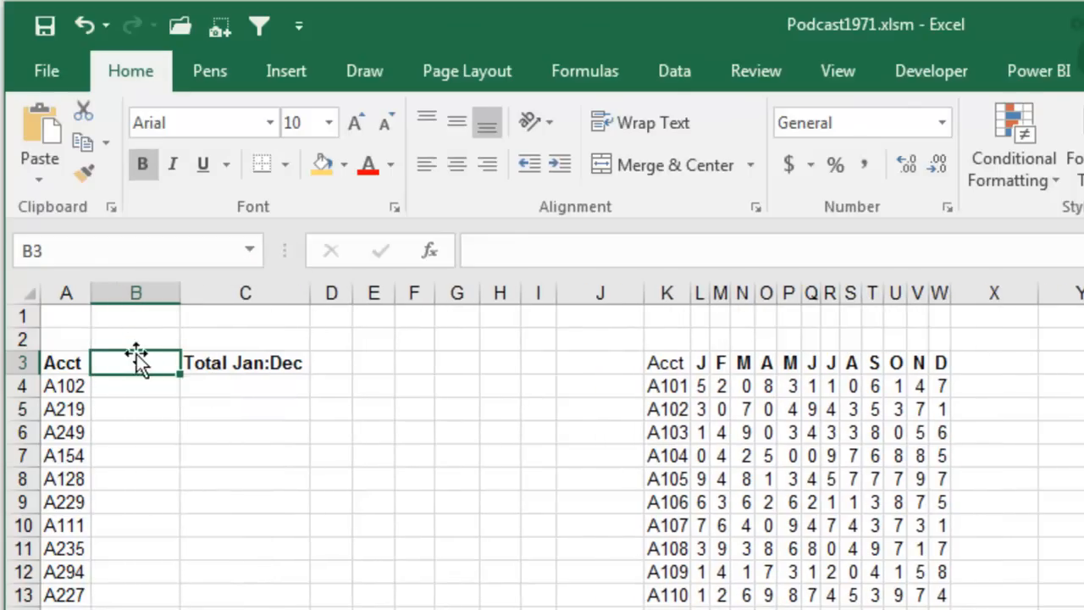
- Add a 'Where' heading in B3 and a MATCH formula in B4, filled down the column
text(Wh)
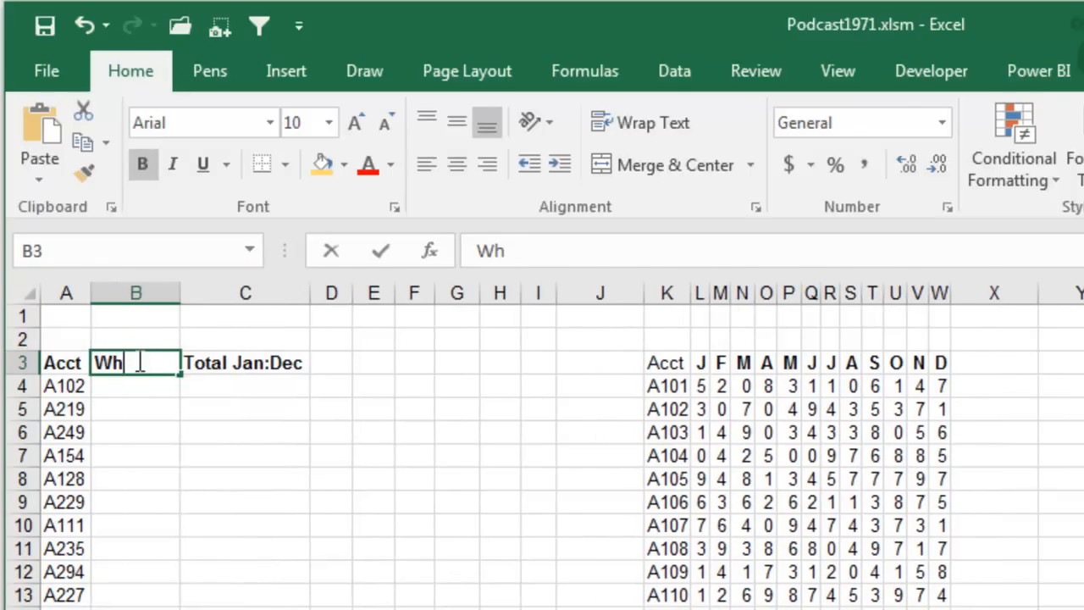
key(Enter)
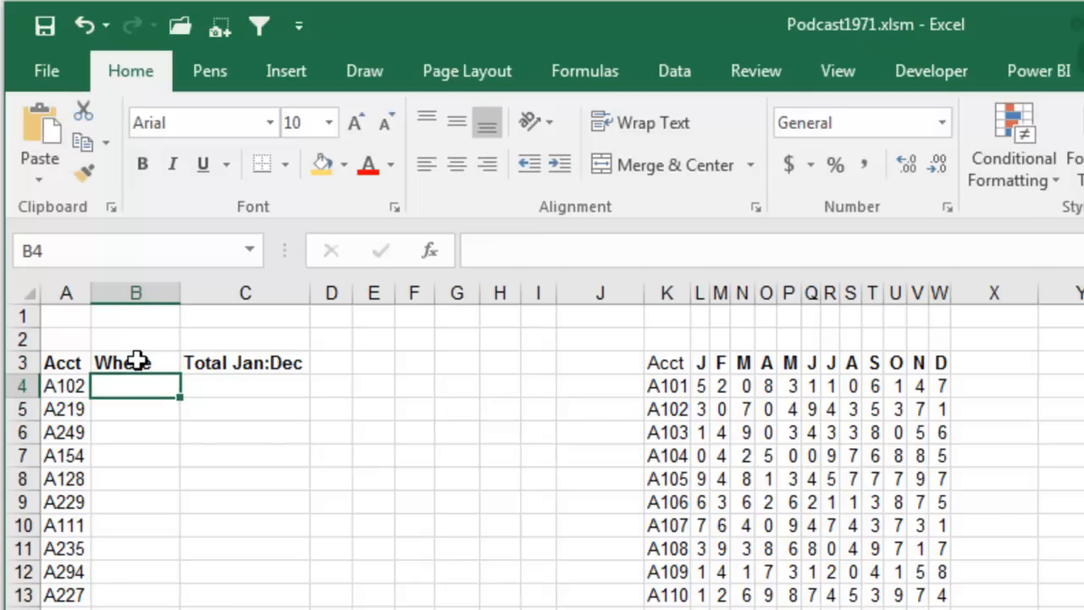
text(=match)
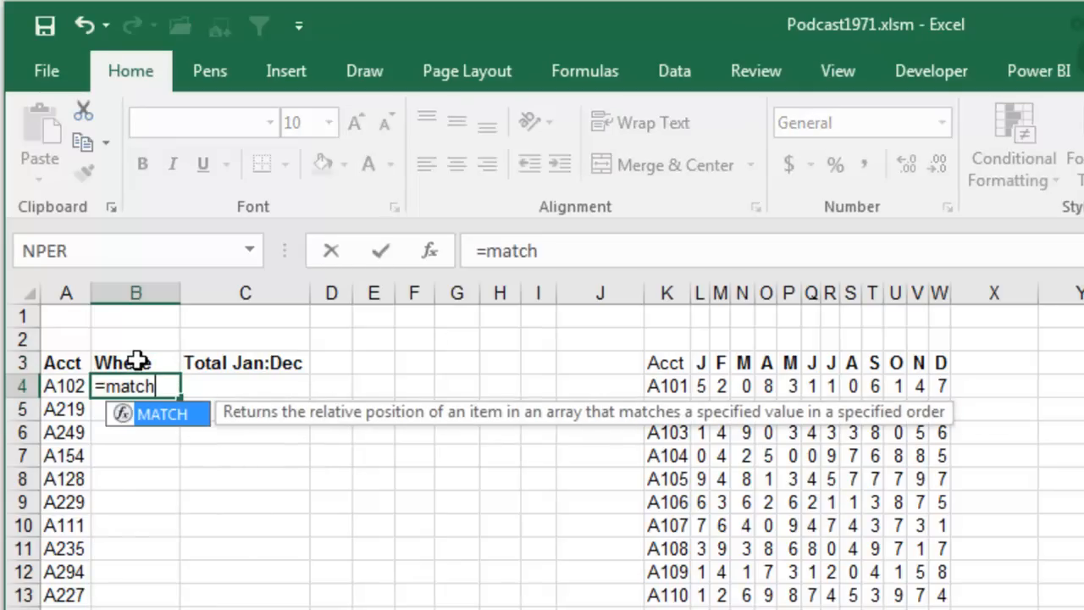
text((A4,C4)
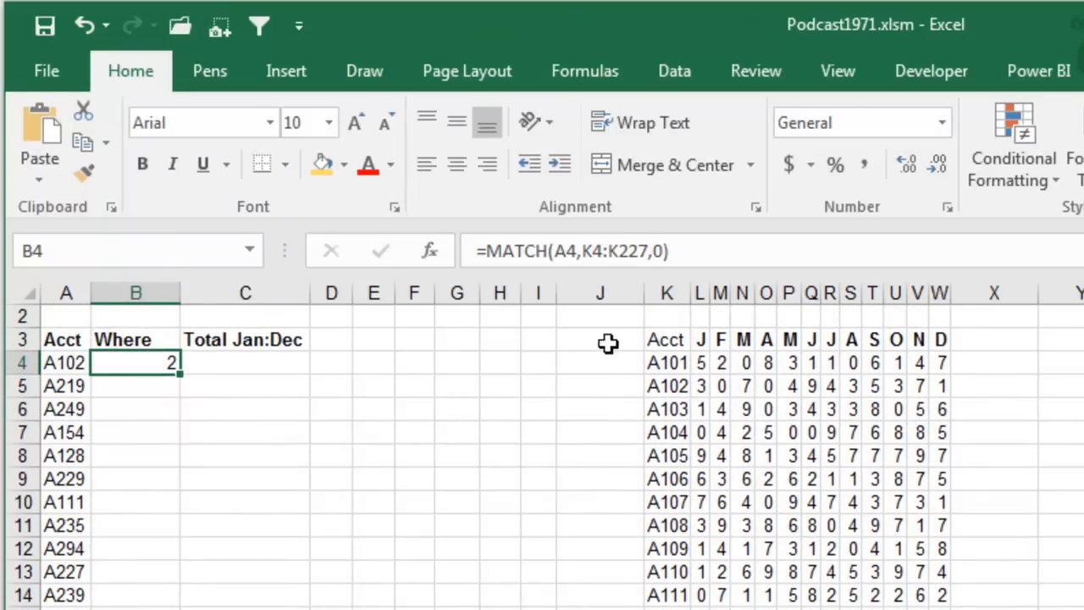
double_click(135, 362)
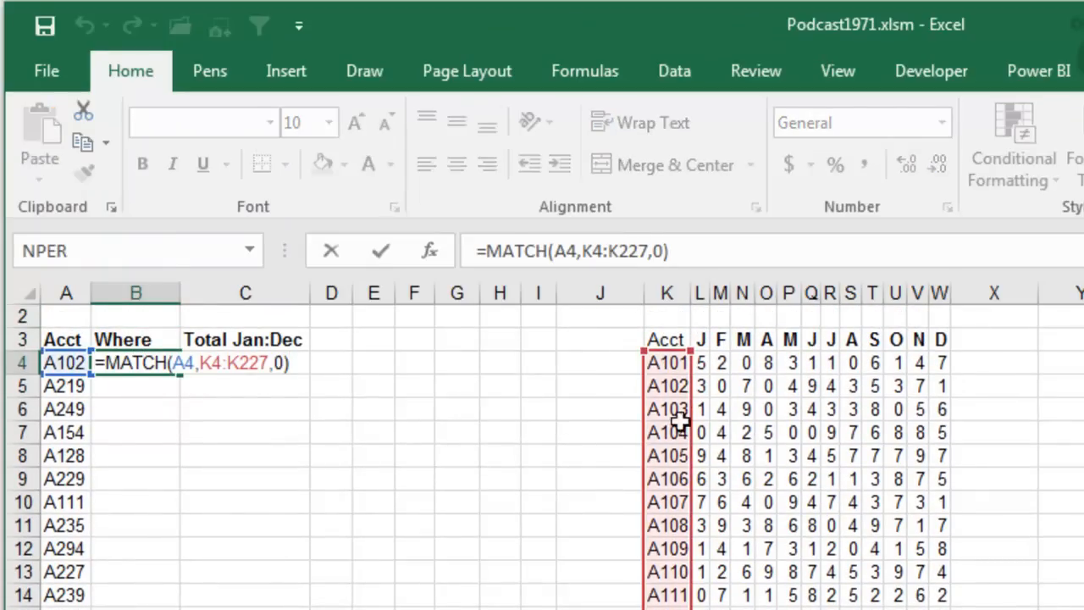
key(Enter)
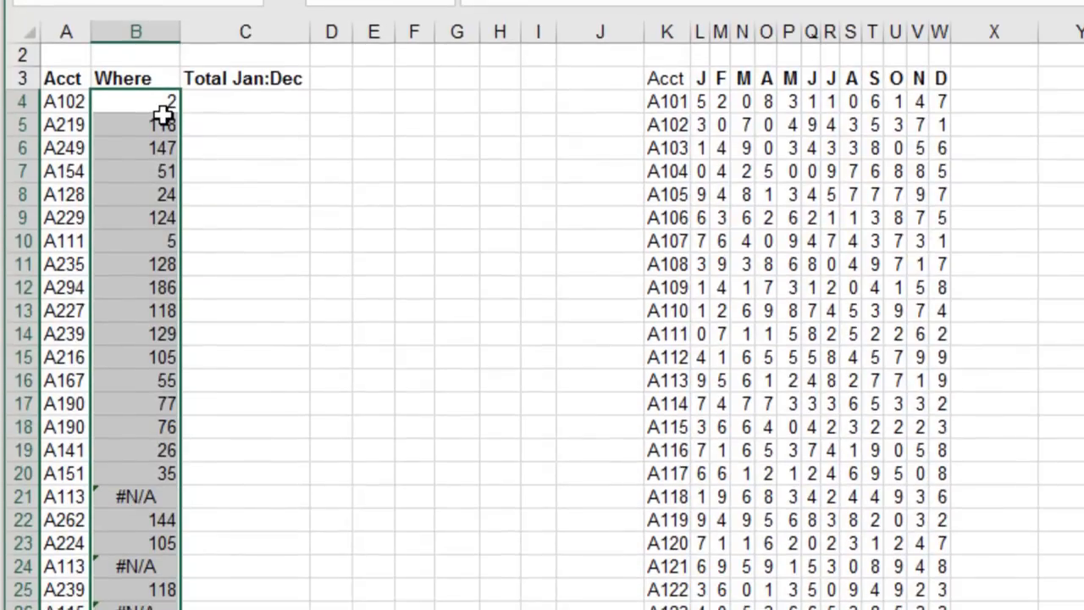
- Re-enter =MATCH(A4,K4:K227,0) across the Where column to fix the #N/A results
text(=MATCH(A4,K4:K227,0))
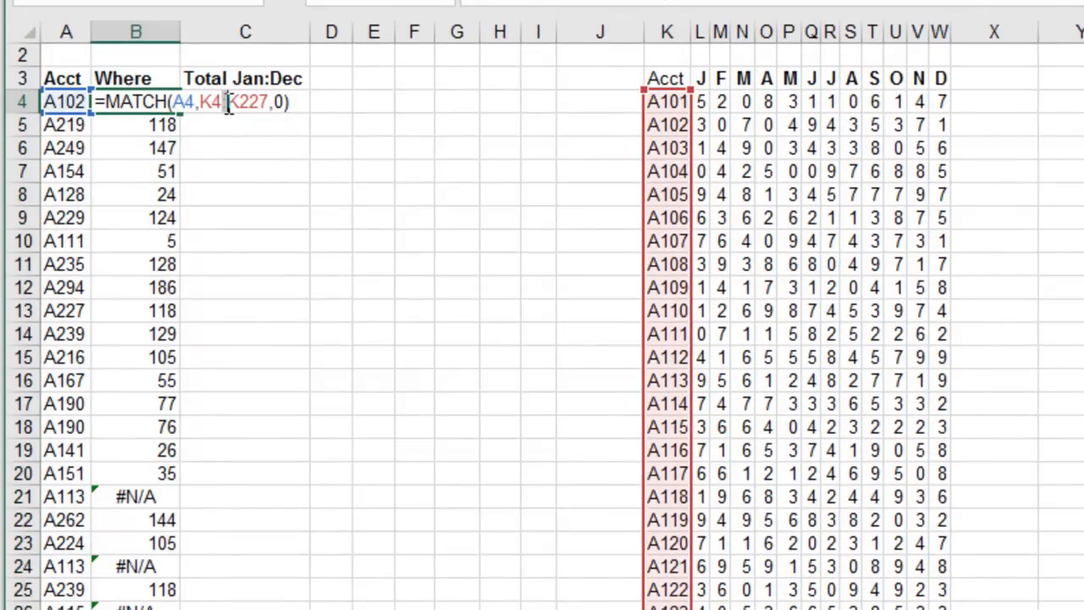
key(Enter)
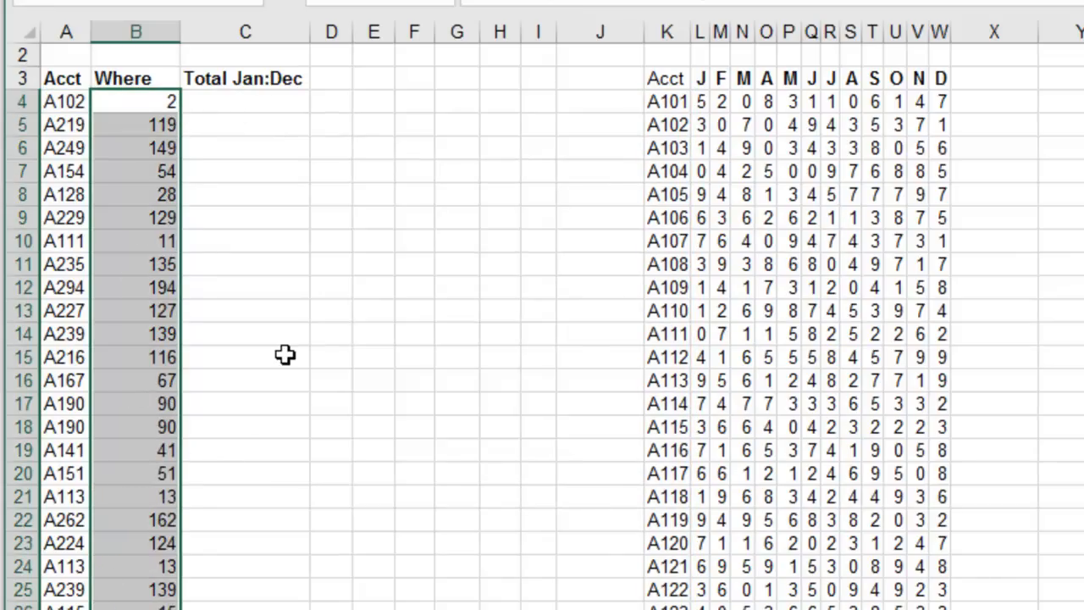
mouse_move(220, 139)
text(=)
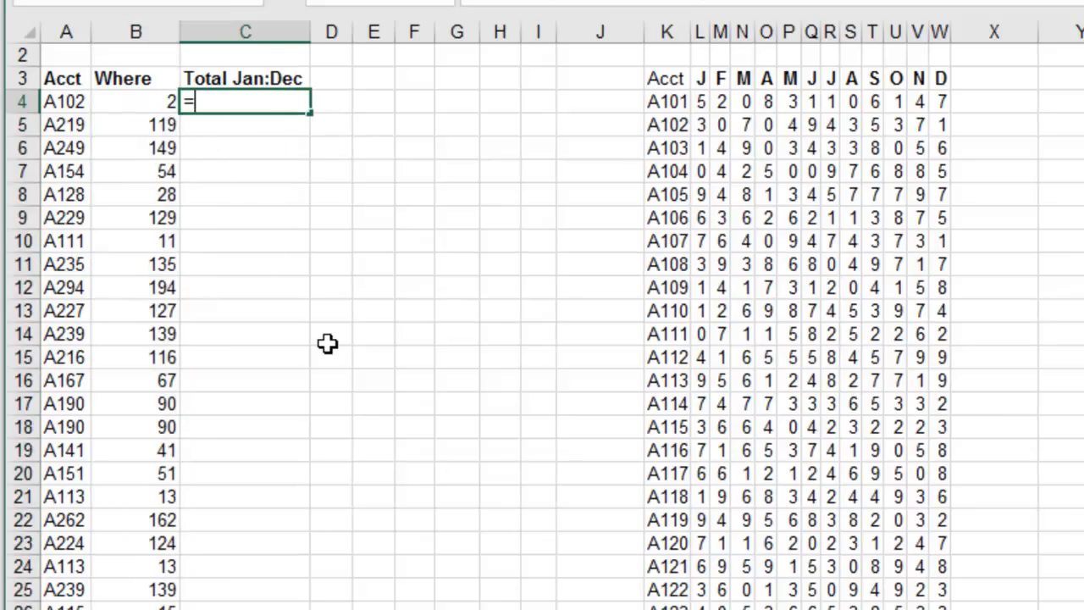
- Type =INDEX(L$4:L$227,B4):INDEX(W$4:W$227,B4) in C4, spanning January to December
text(INDEX()
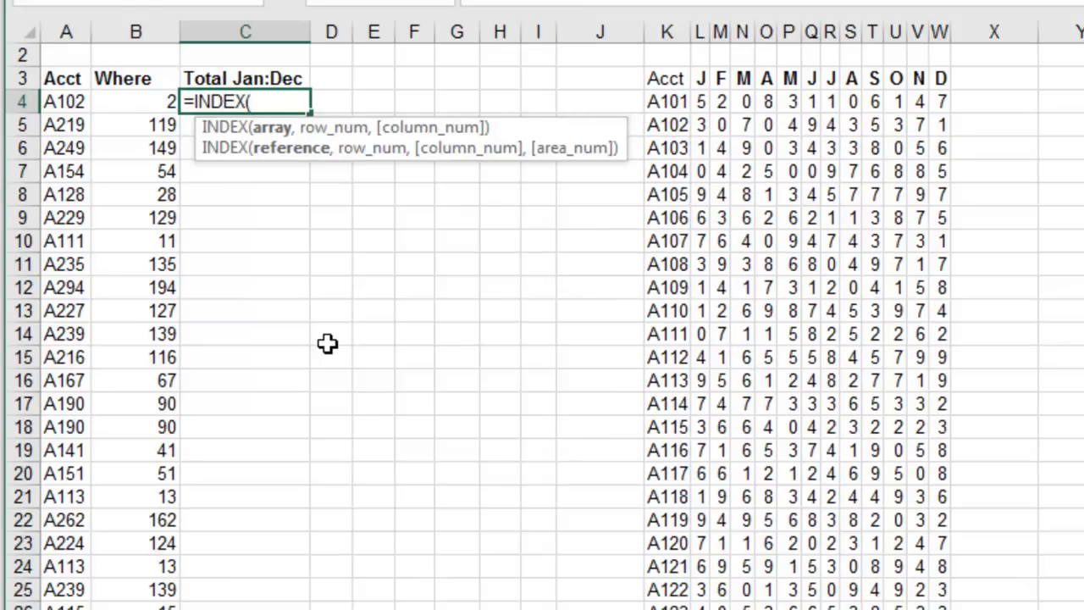
click(700, 101)
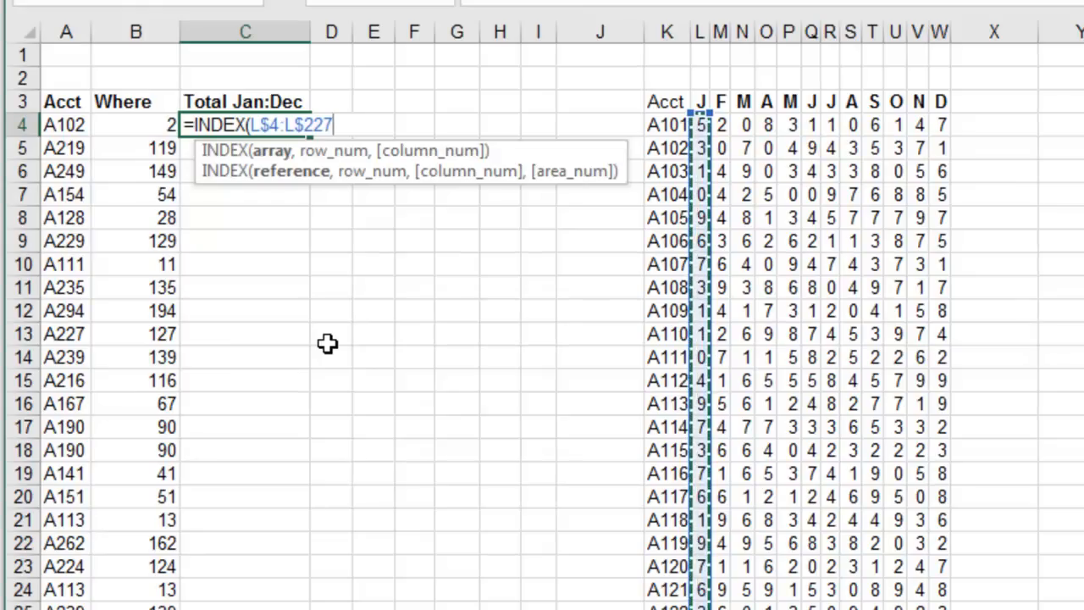
text(,)
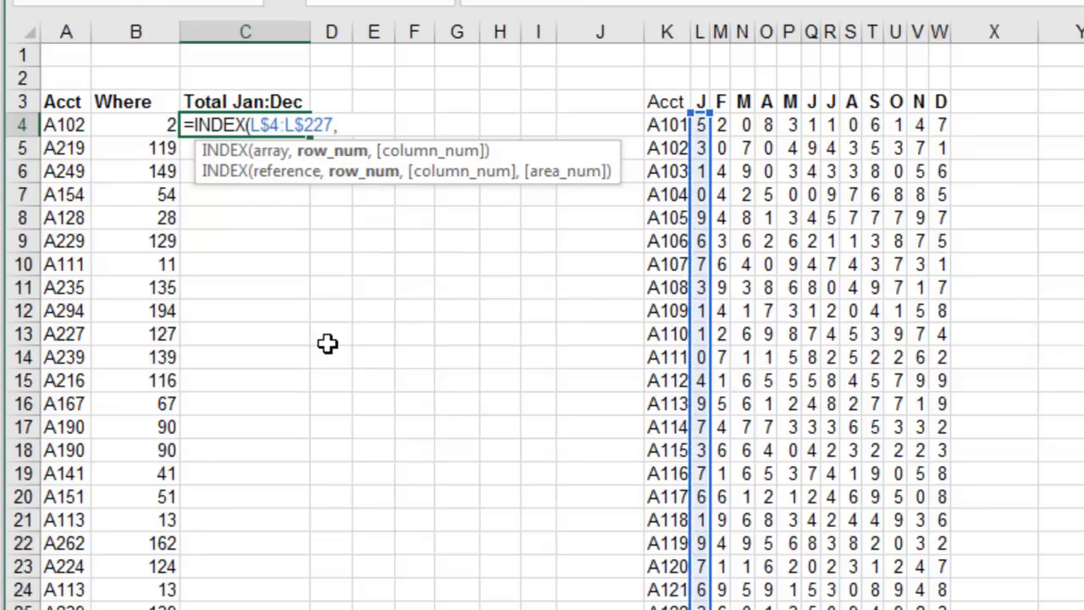
click(136, 125)
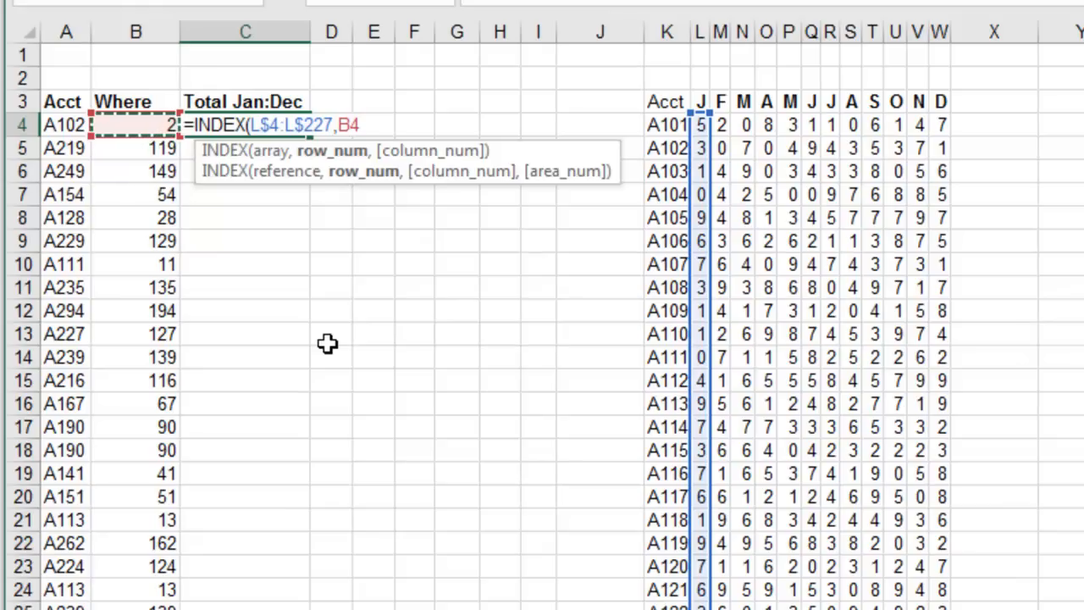
text())
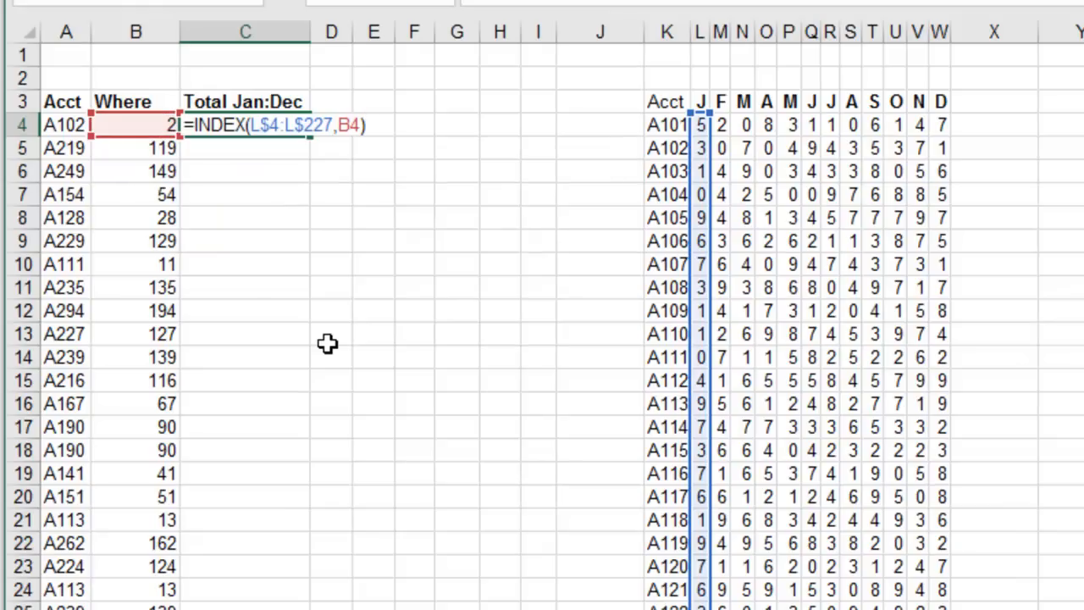
mouse_move(693, 185)
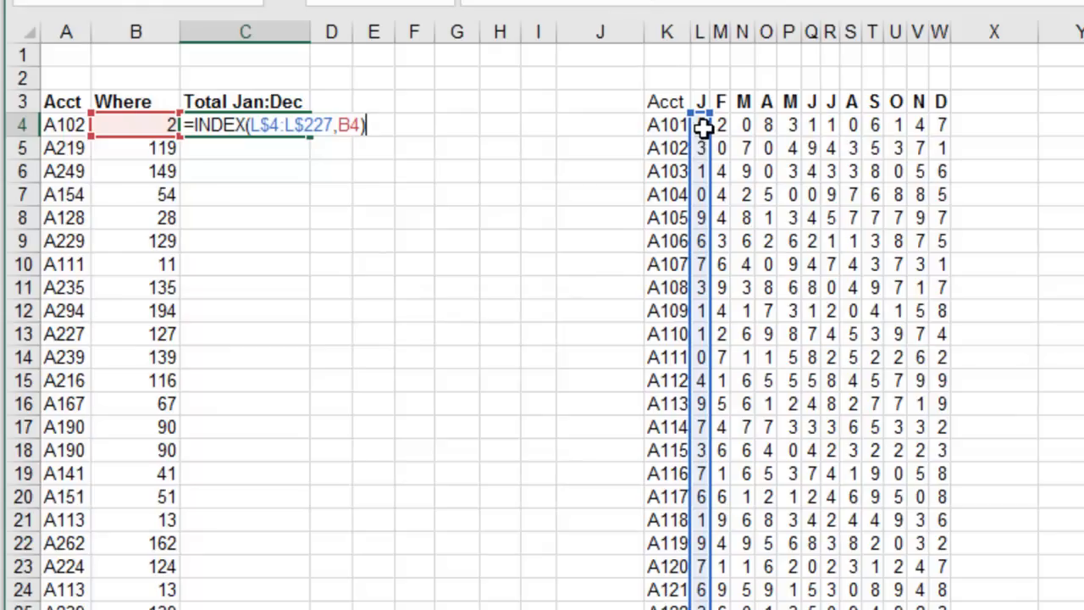
mouse_move(474, 169)
text(:INDEX)
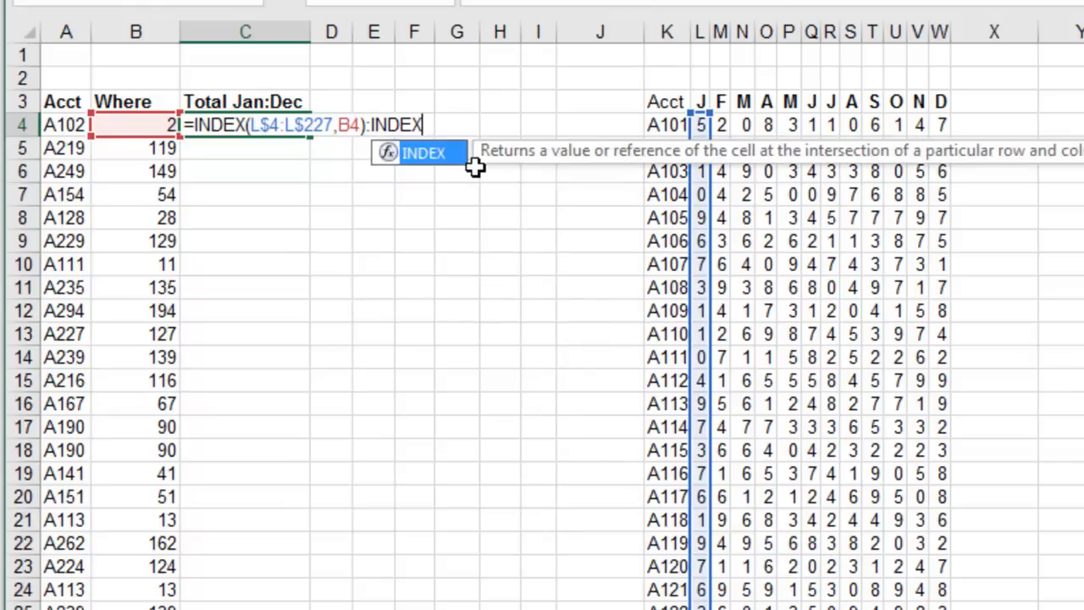
text(()
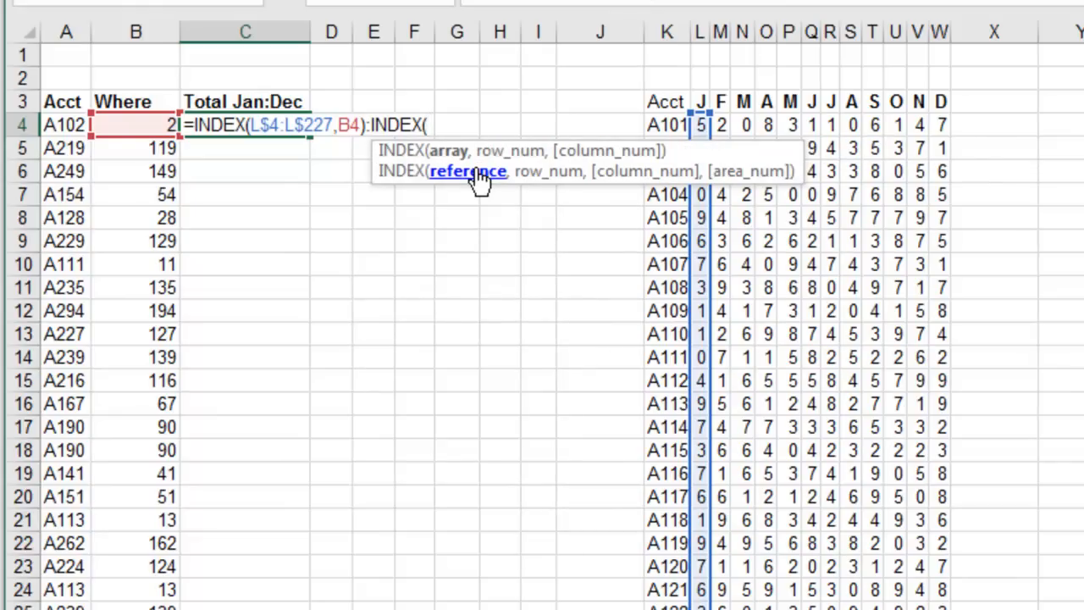
mouse_move(732, 172)
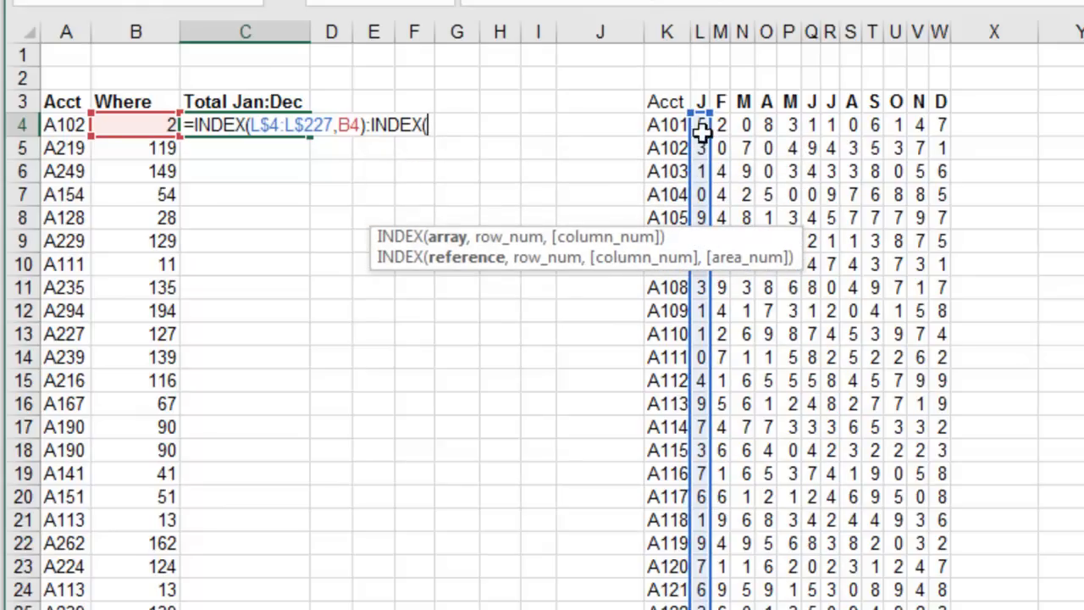
mouse_move(697, 151)
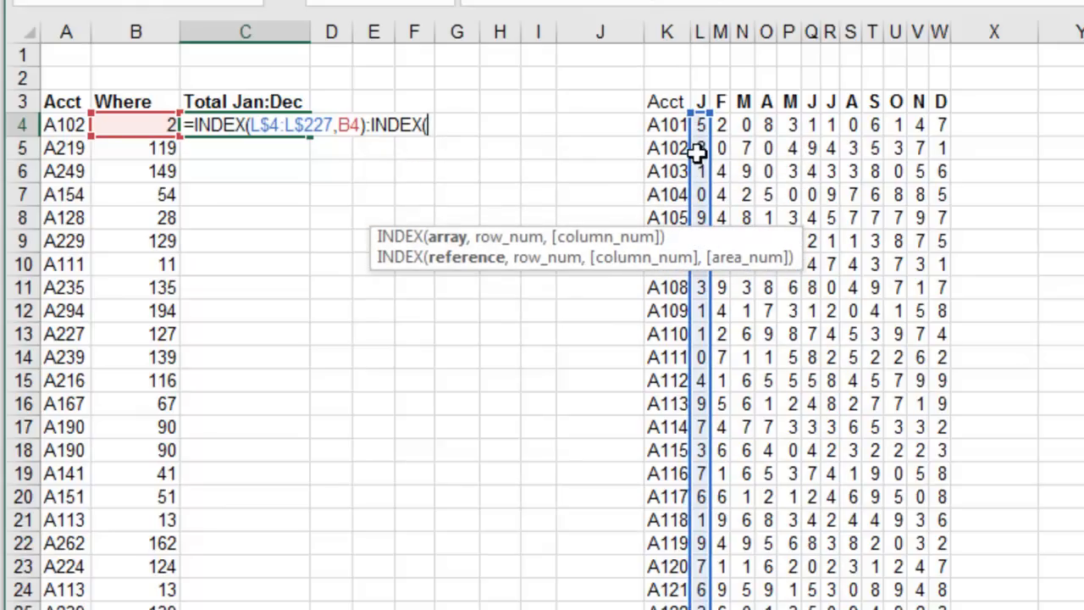
mouse_move(569, 158)
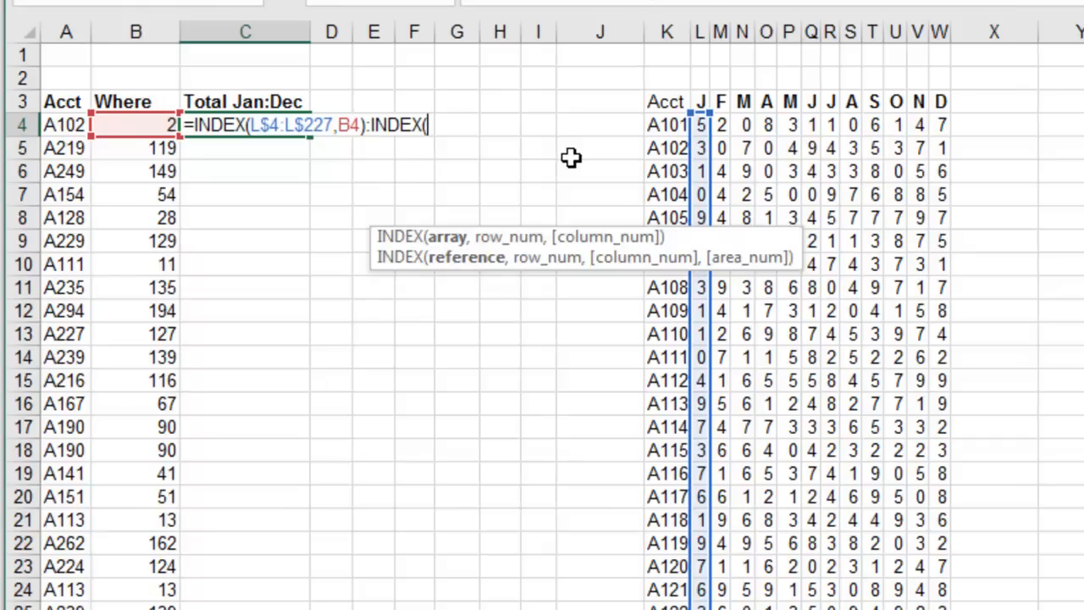
click(938, 124)
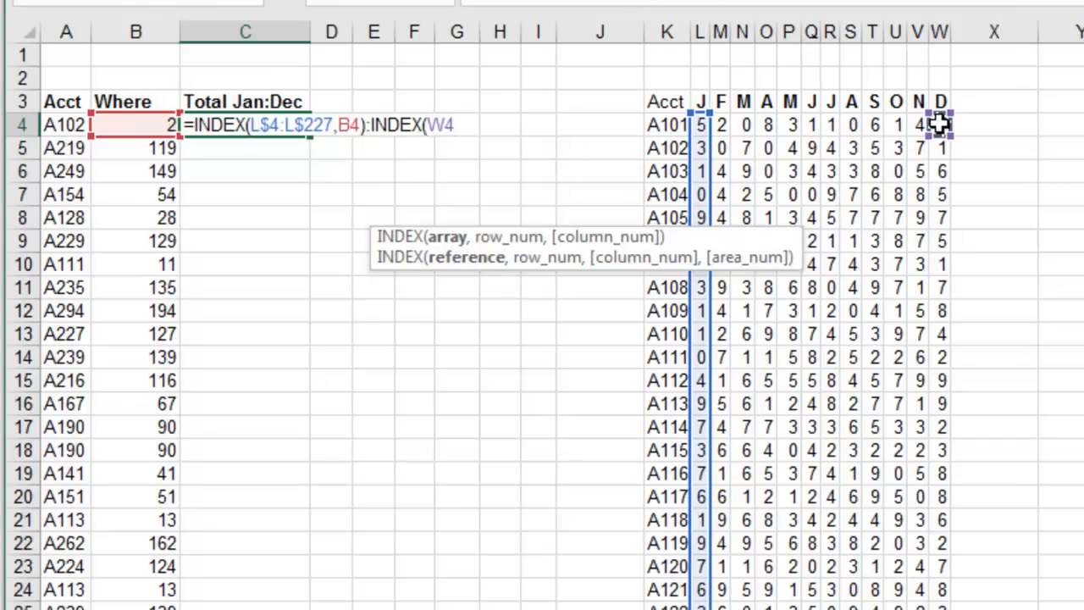
scroll(down, 3)
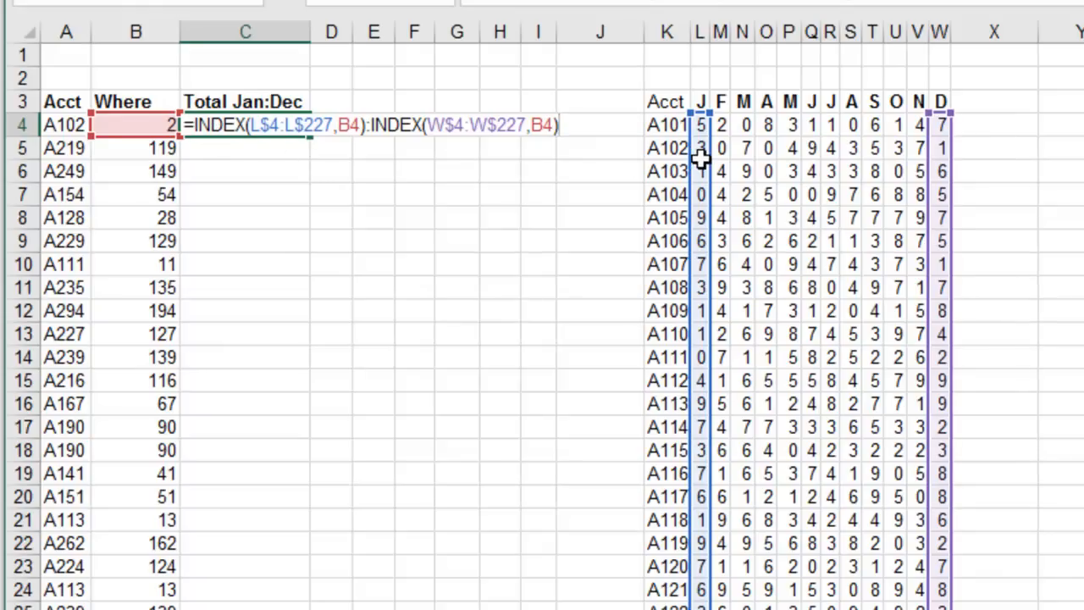
mouse_move(894, 151)
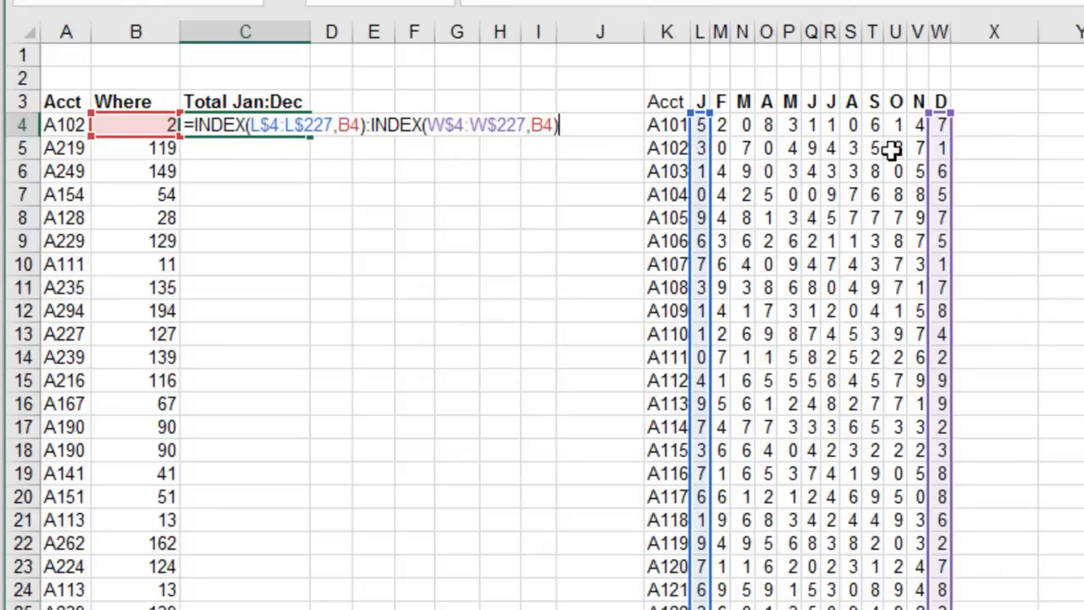
mouse_move(938, 151)
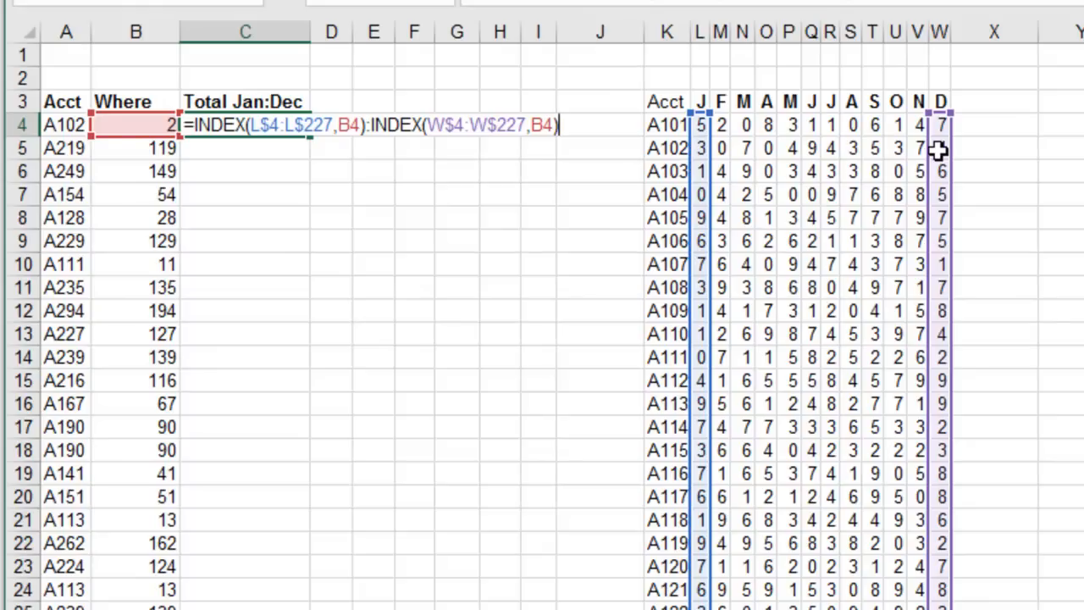
mouse_move(318, 192)
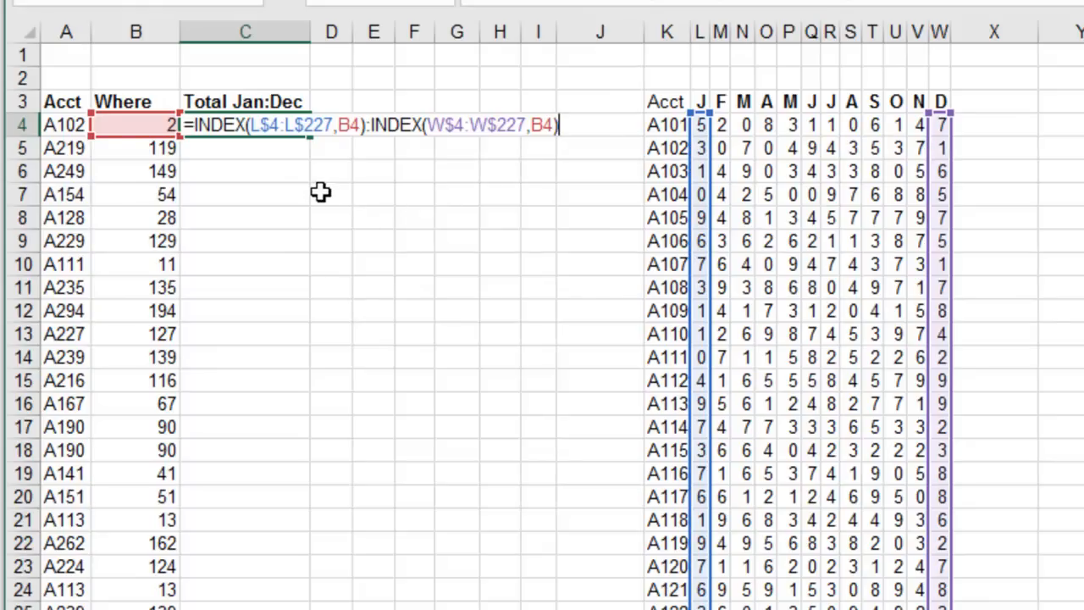
mouse_move(227, 147)
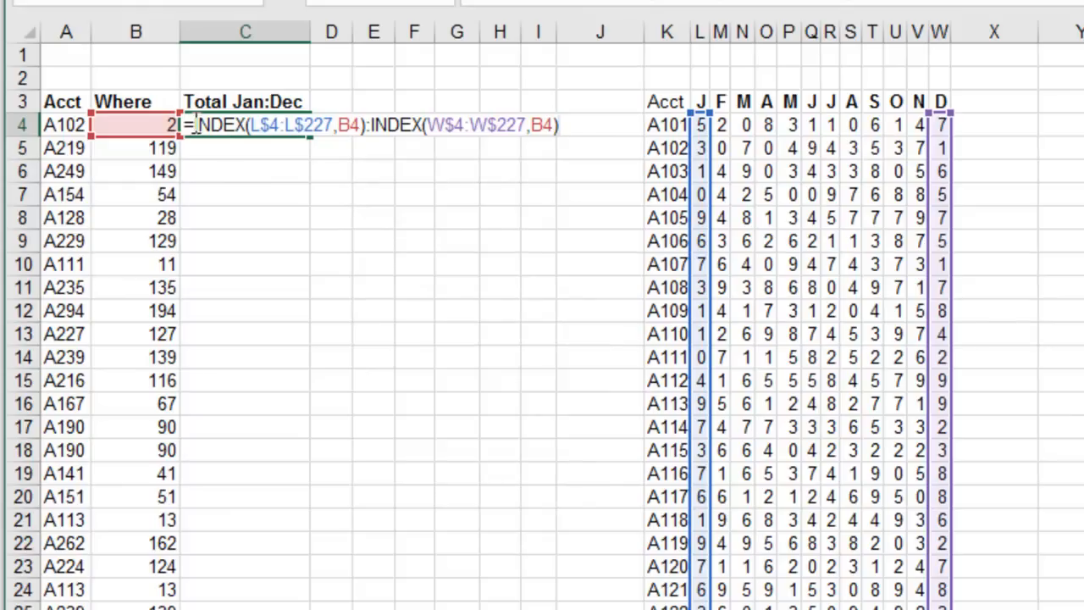
mouse_move(248, 222)
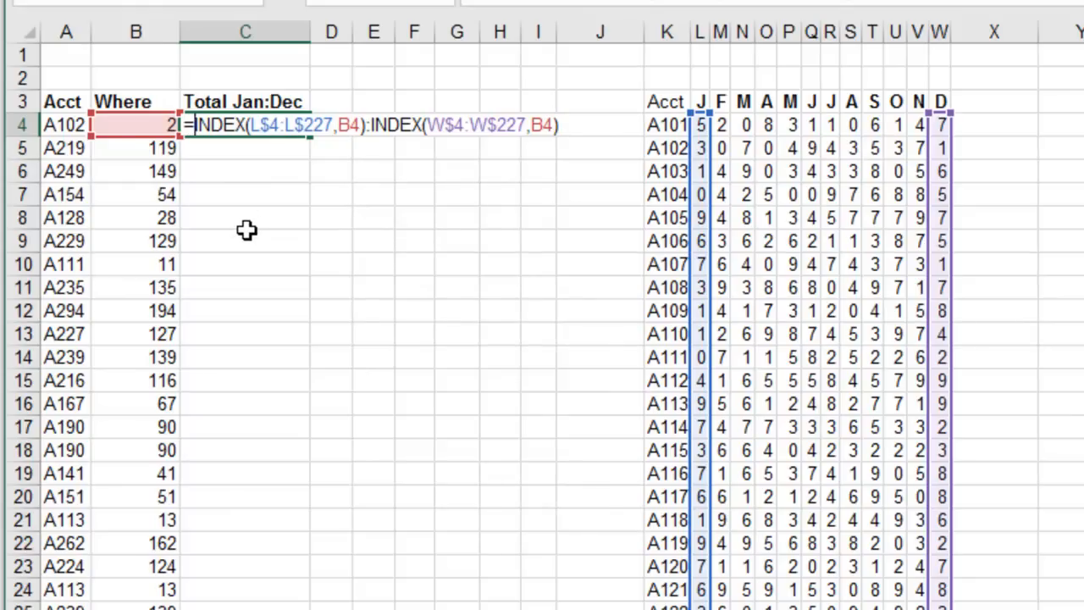
- Wrap the INDEX range in SUM() and enter it into all selected Total Jan:Dec cells
text(SUM()
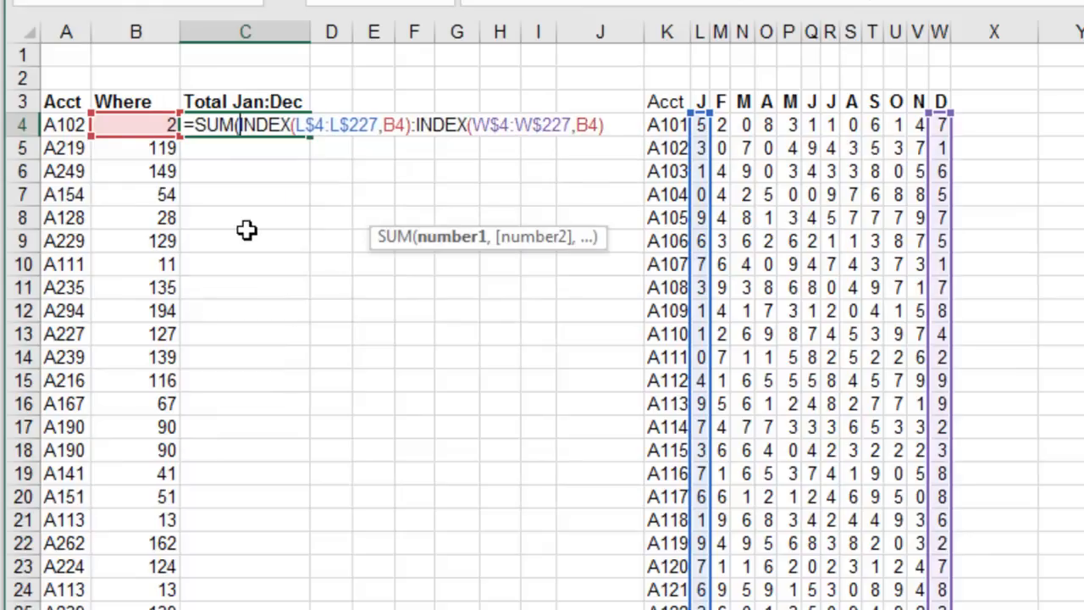
text())
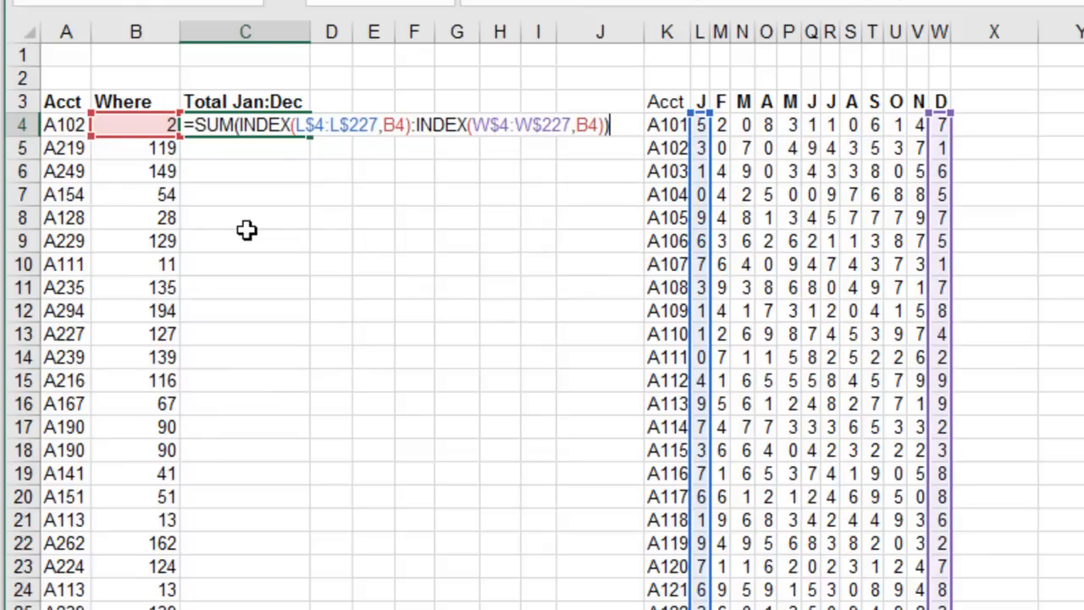
key(Enter)
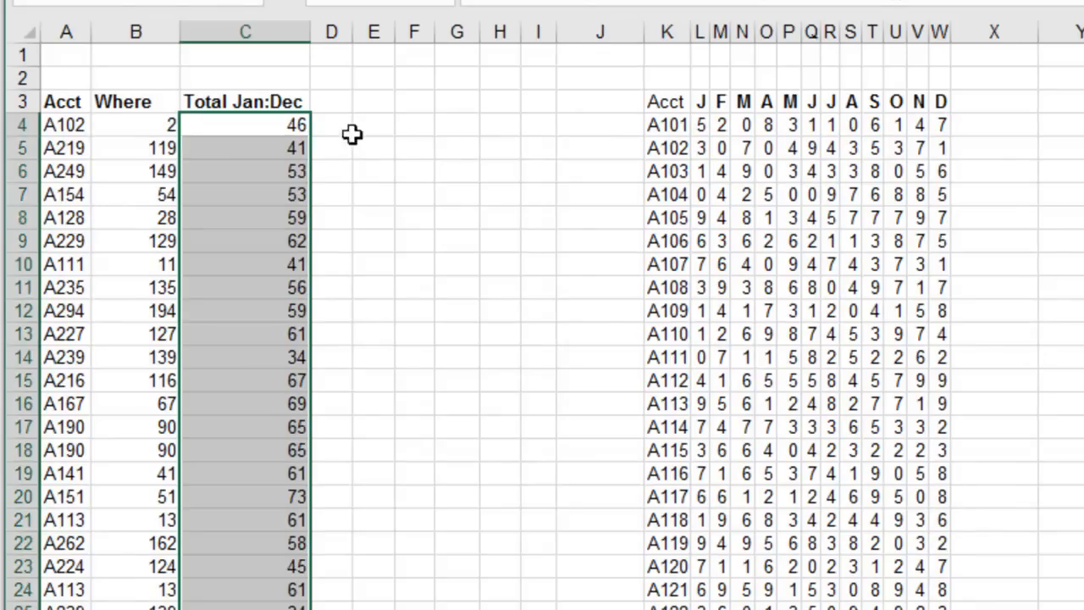
- Add a test SUM of L5:W5 in F4 returning 46, then review C5's SUM(INDEX) formula
click(411, 125)
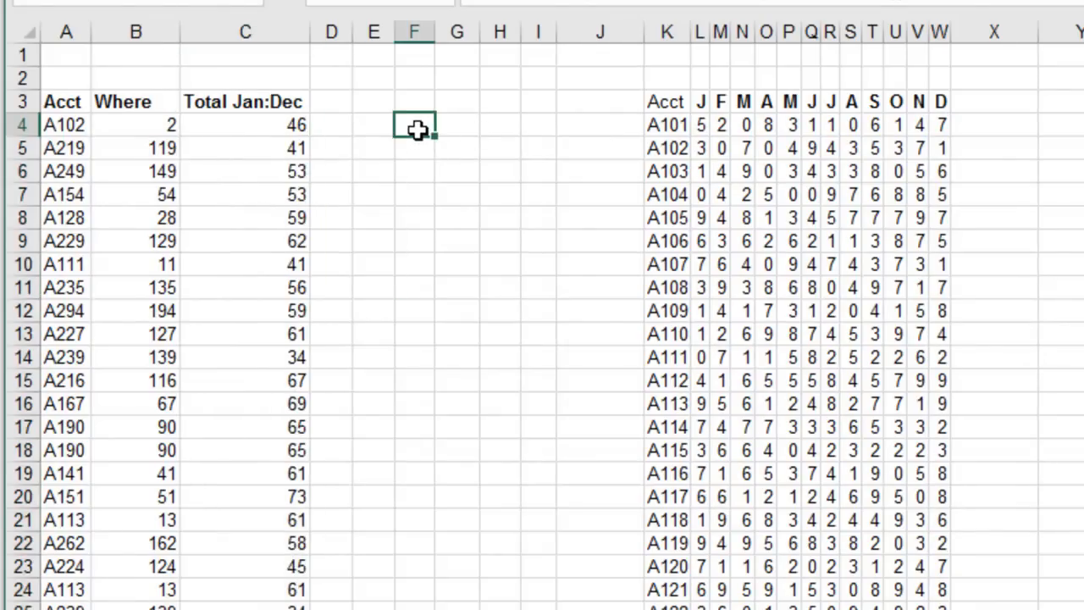
text(=sum(G5)
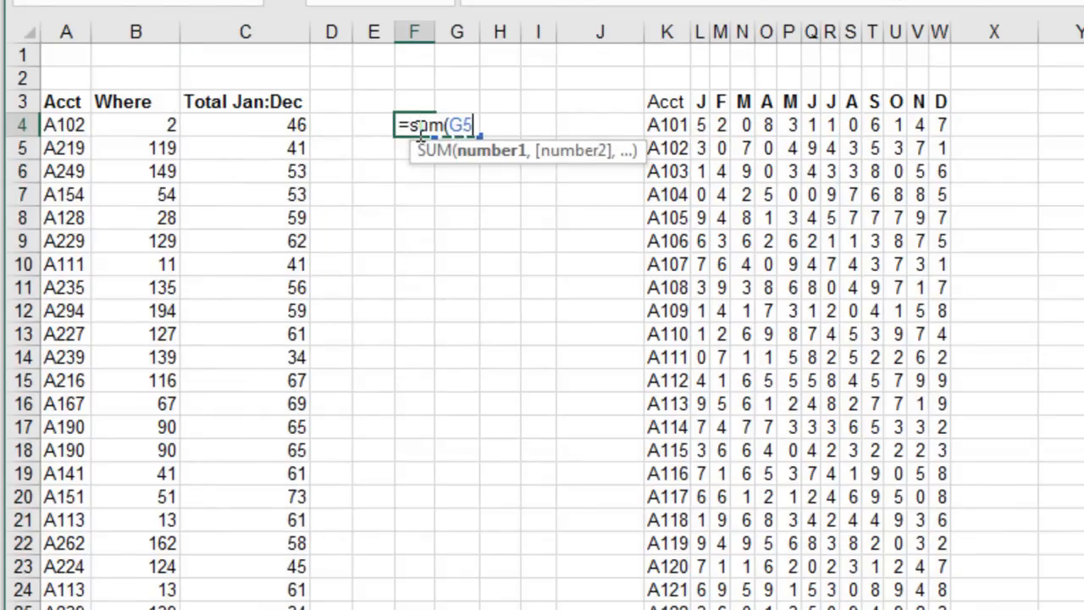
click(704, 148)
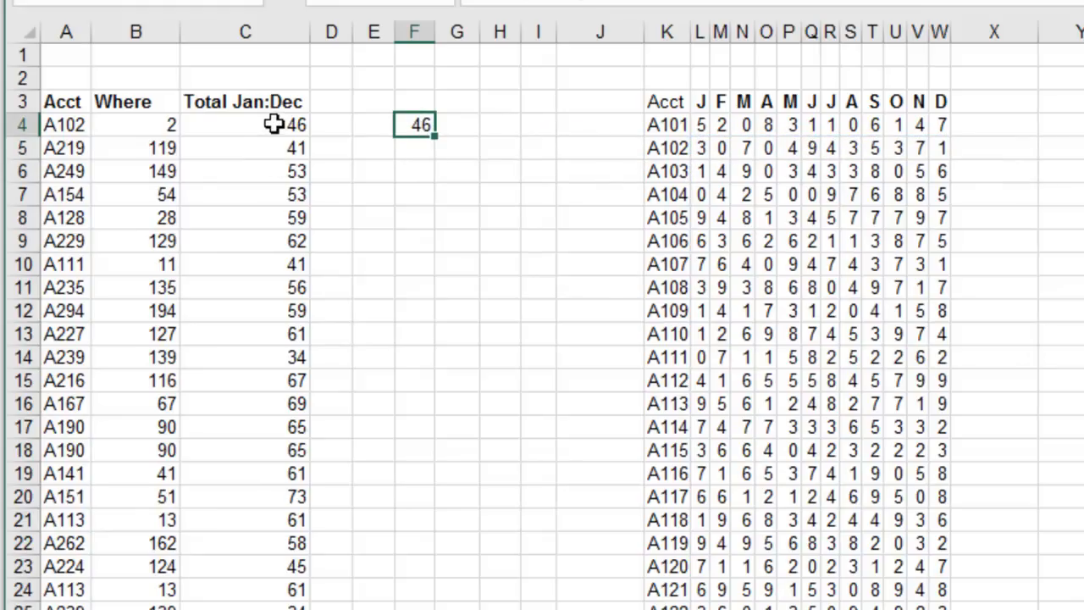
click(254, 124)
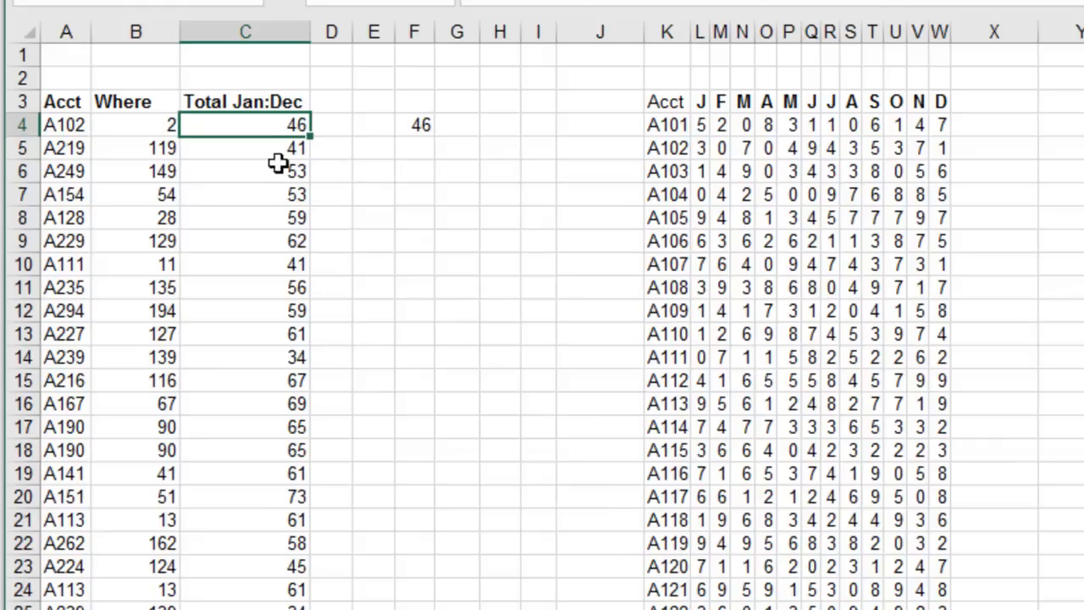
text(=SUM(INDEX(L$4:L$227,B5):INDEX(W$4:W$227,B5)))
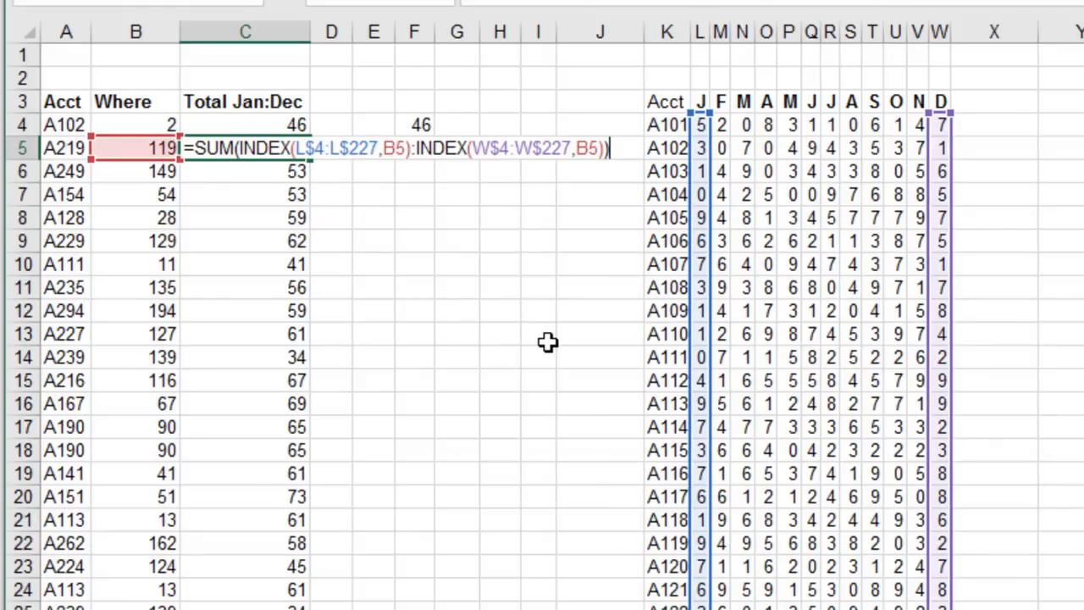
mouse_move(334, 184)
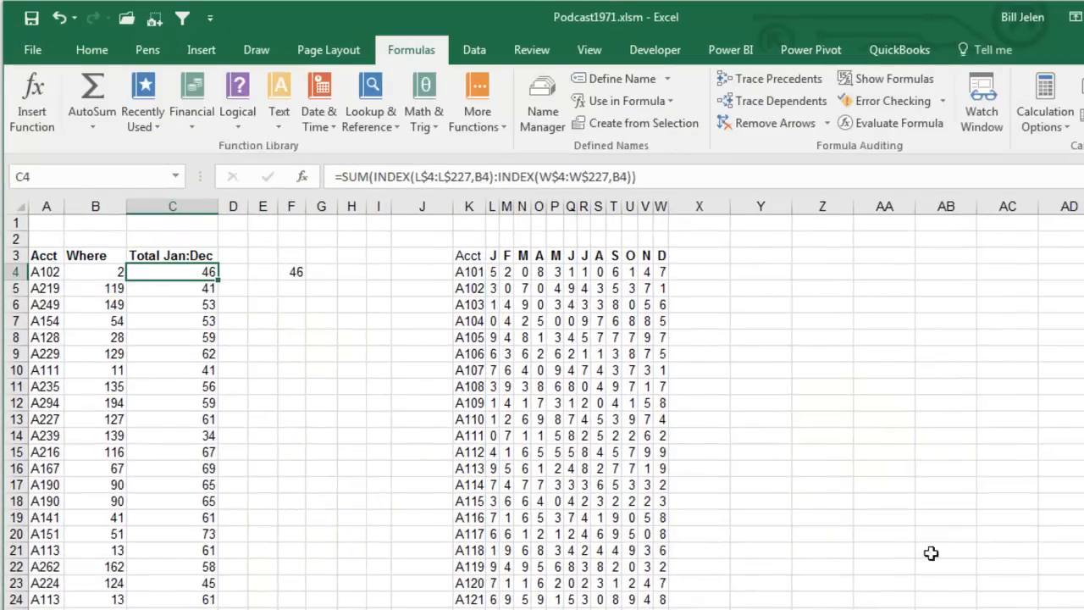
mouse_move(879, 123)
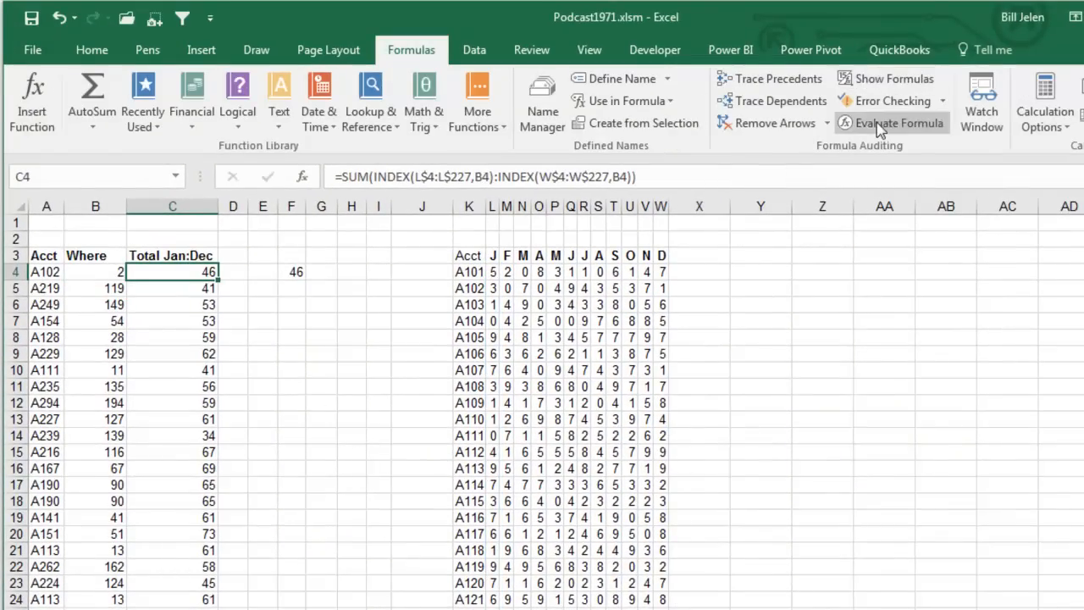
- Step through C4 with Evaluate Formula until both INDEX parts resolve to SUM($L$5:$W$5)
click(900, 123)
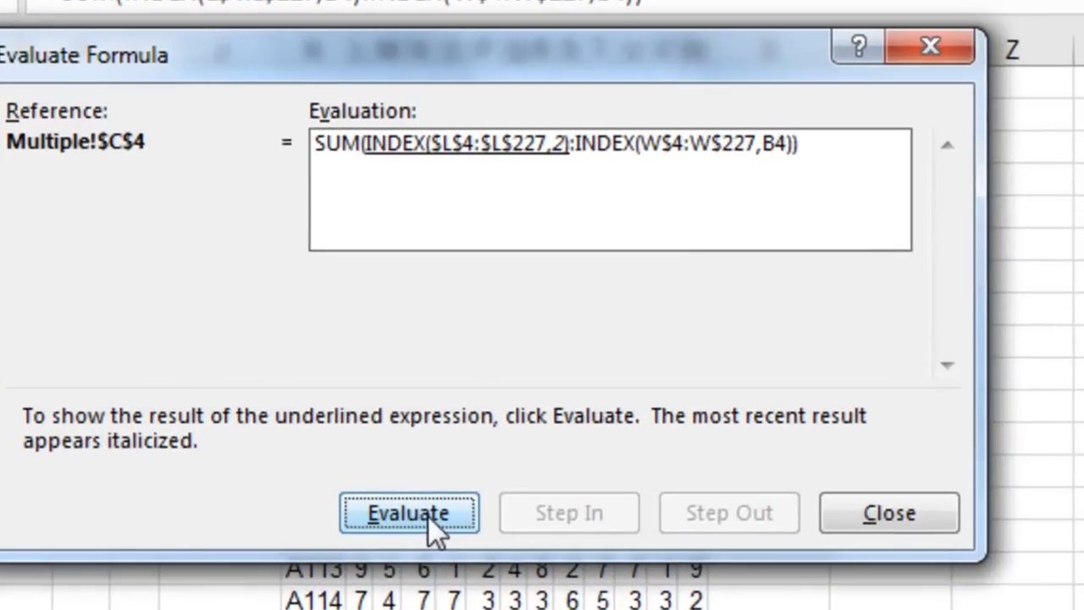
mouse_move(550, 174)
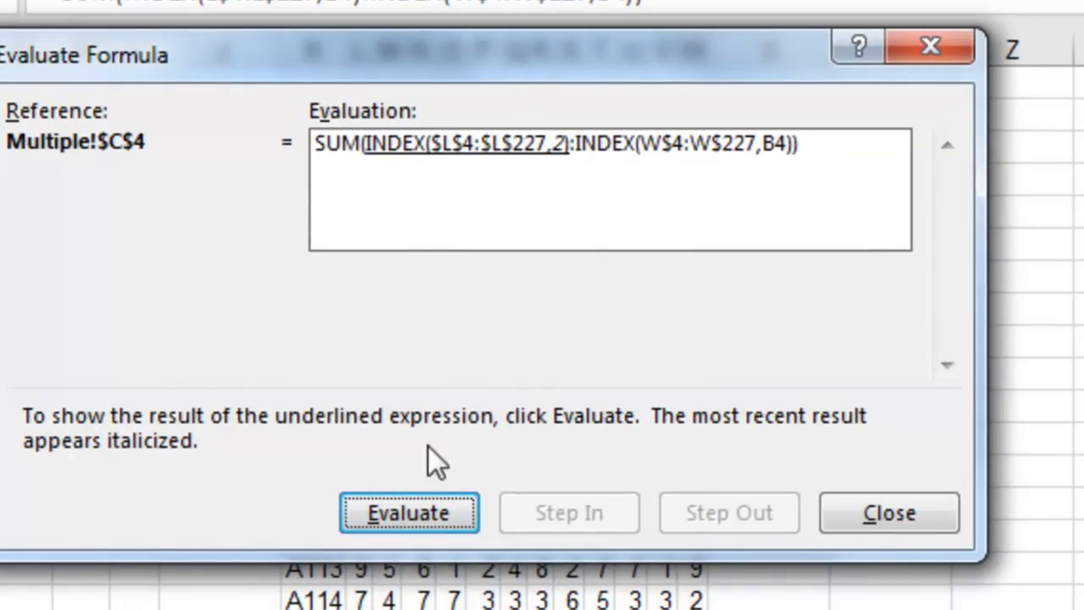
click(410, 512)
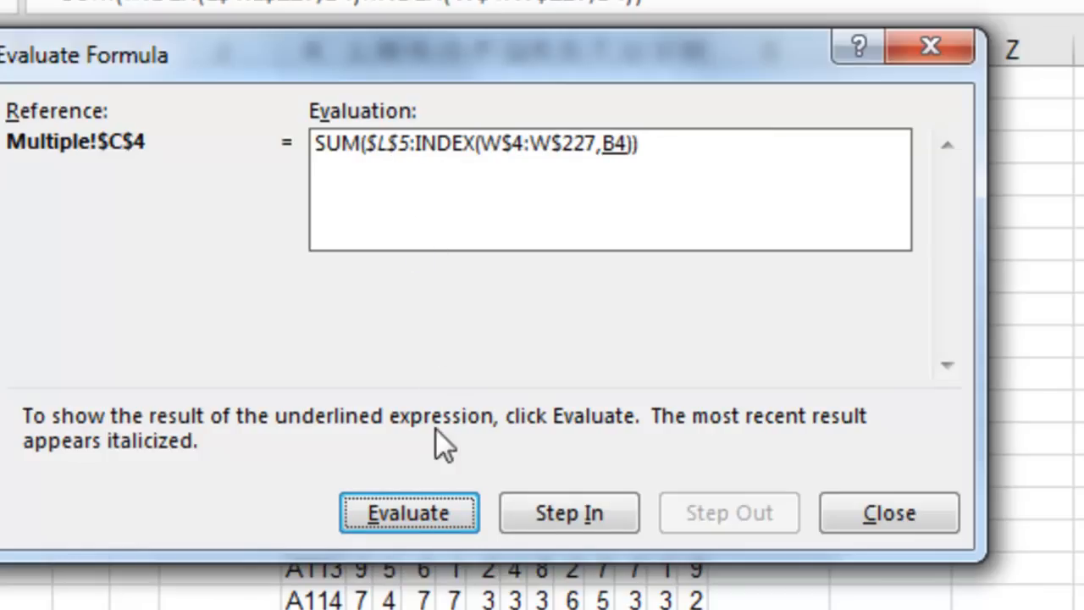
click(408, 513)
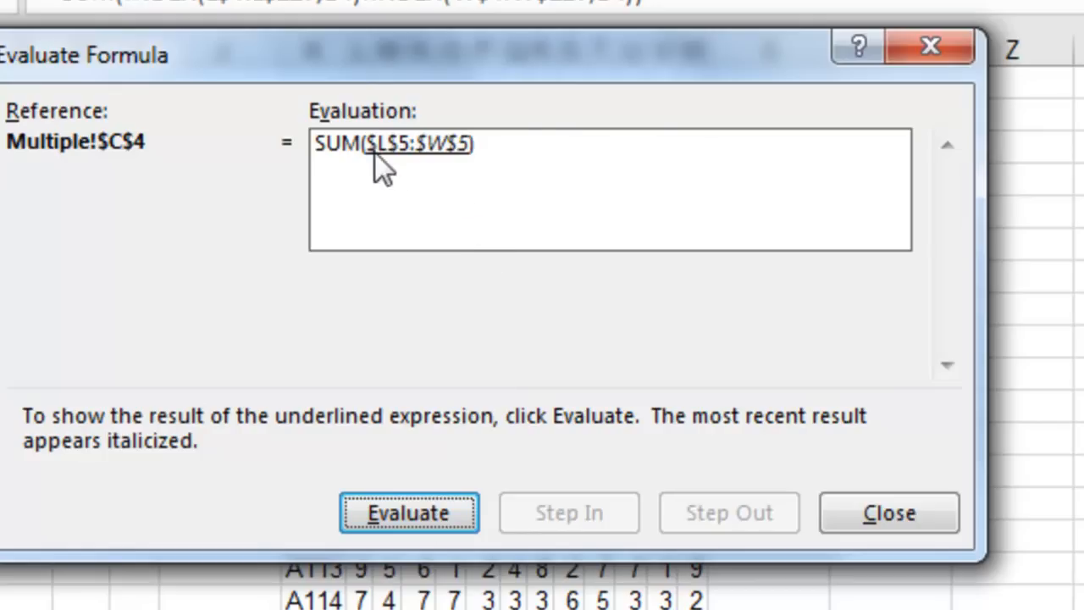
mouse_move(402, 178)
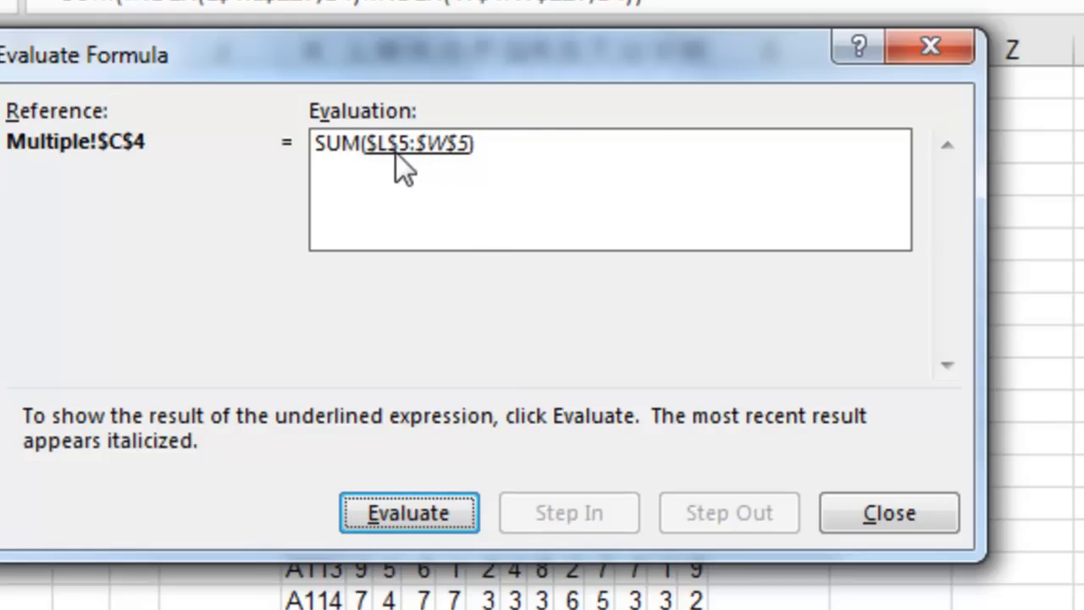